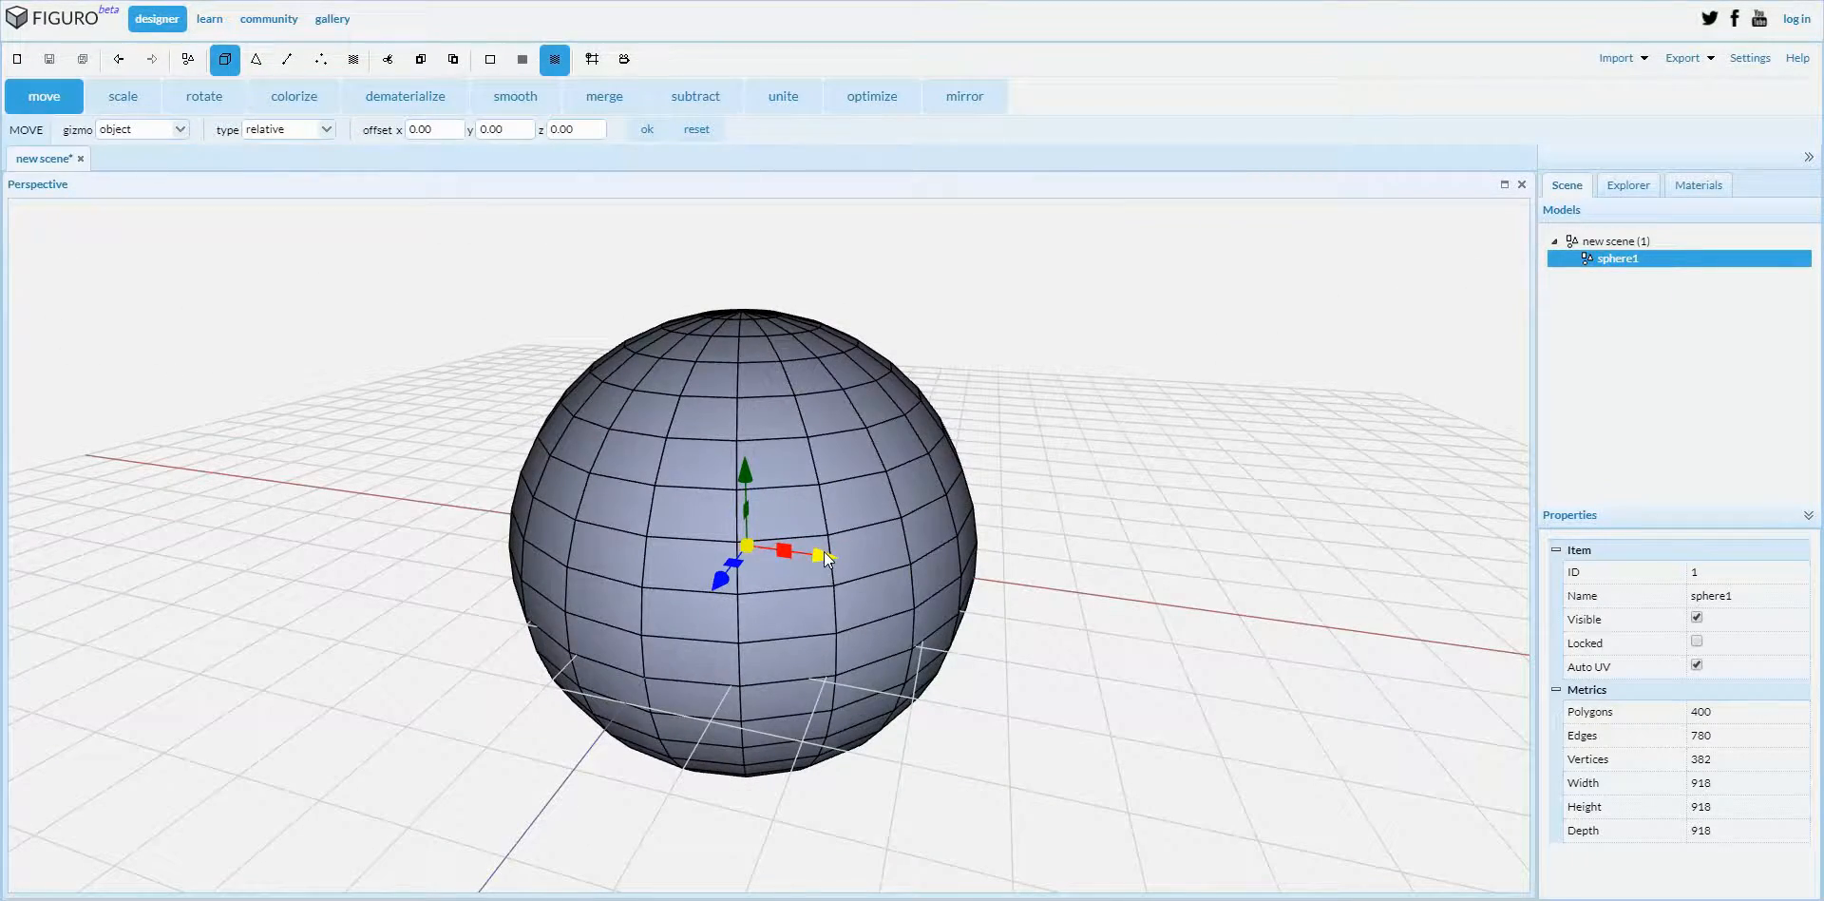
- Add a Front view window beside the perspective view via the viewport's Add menu
right_click(748, 547)
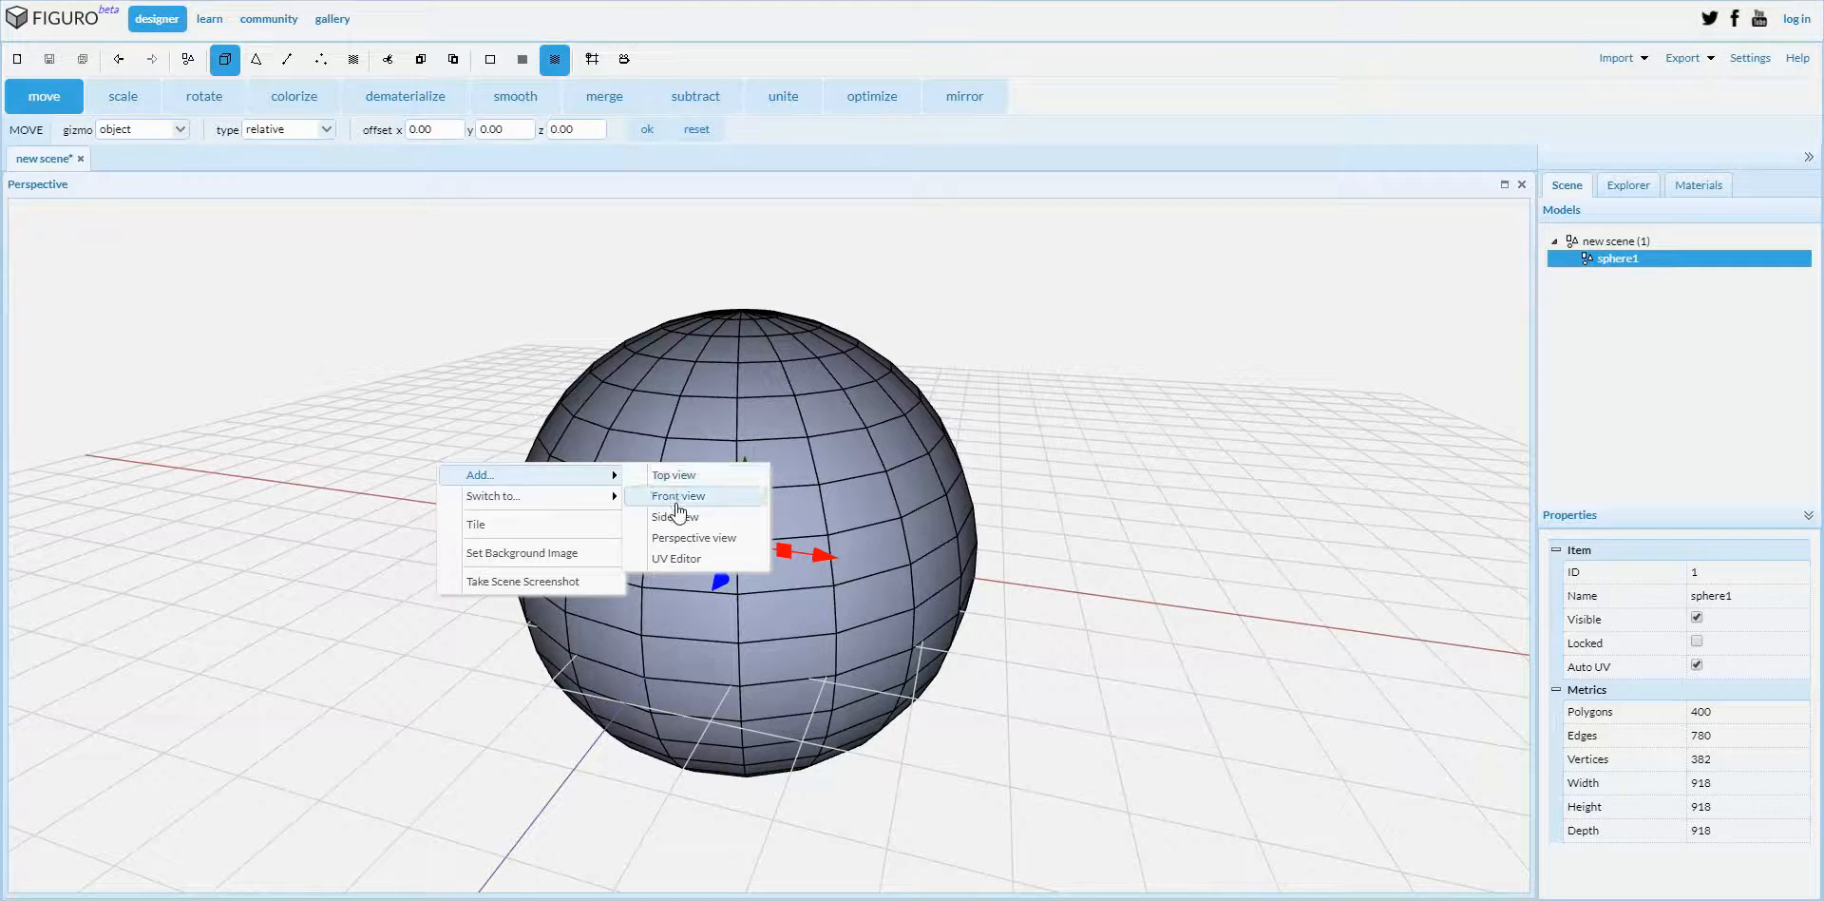
left_click(680, 496)
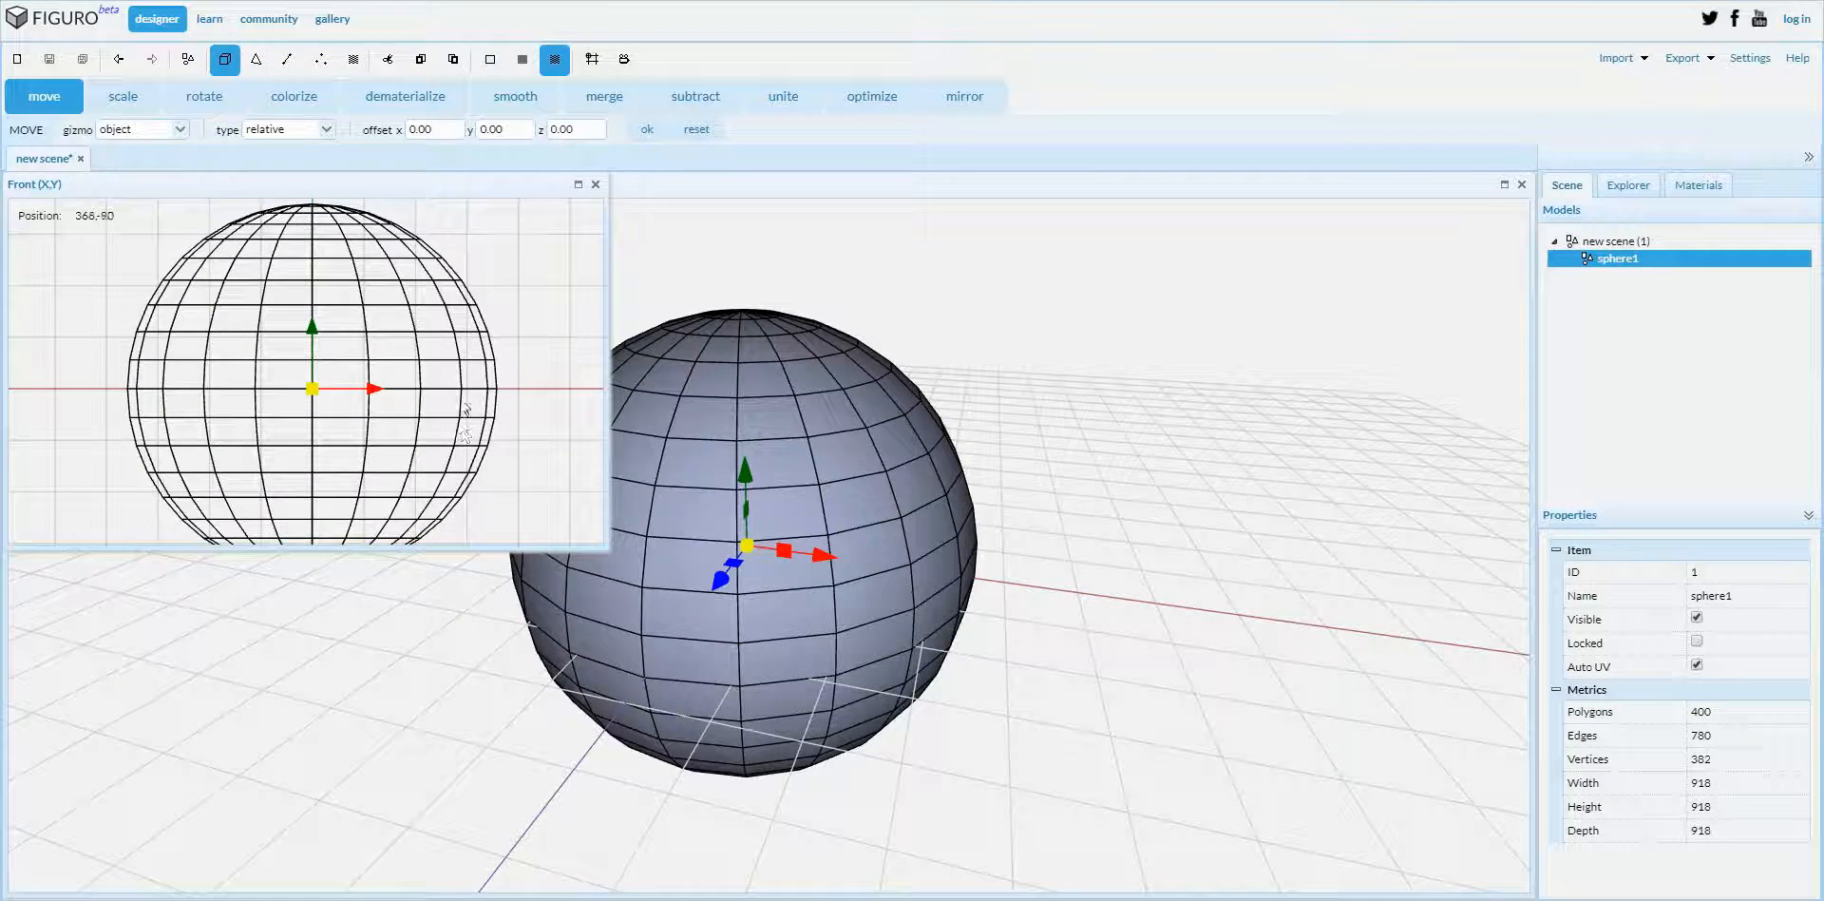
- Switch to face mode and select a dome face to delete for a hole
left_click(255, 59)
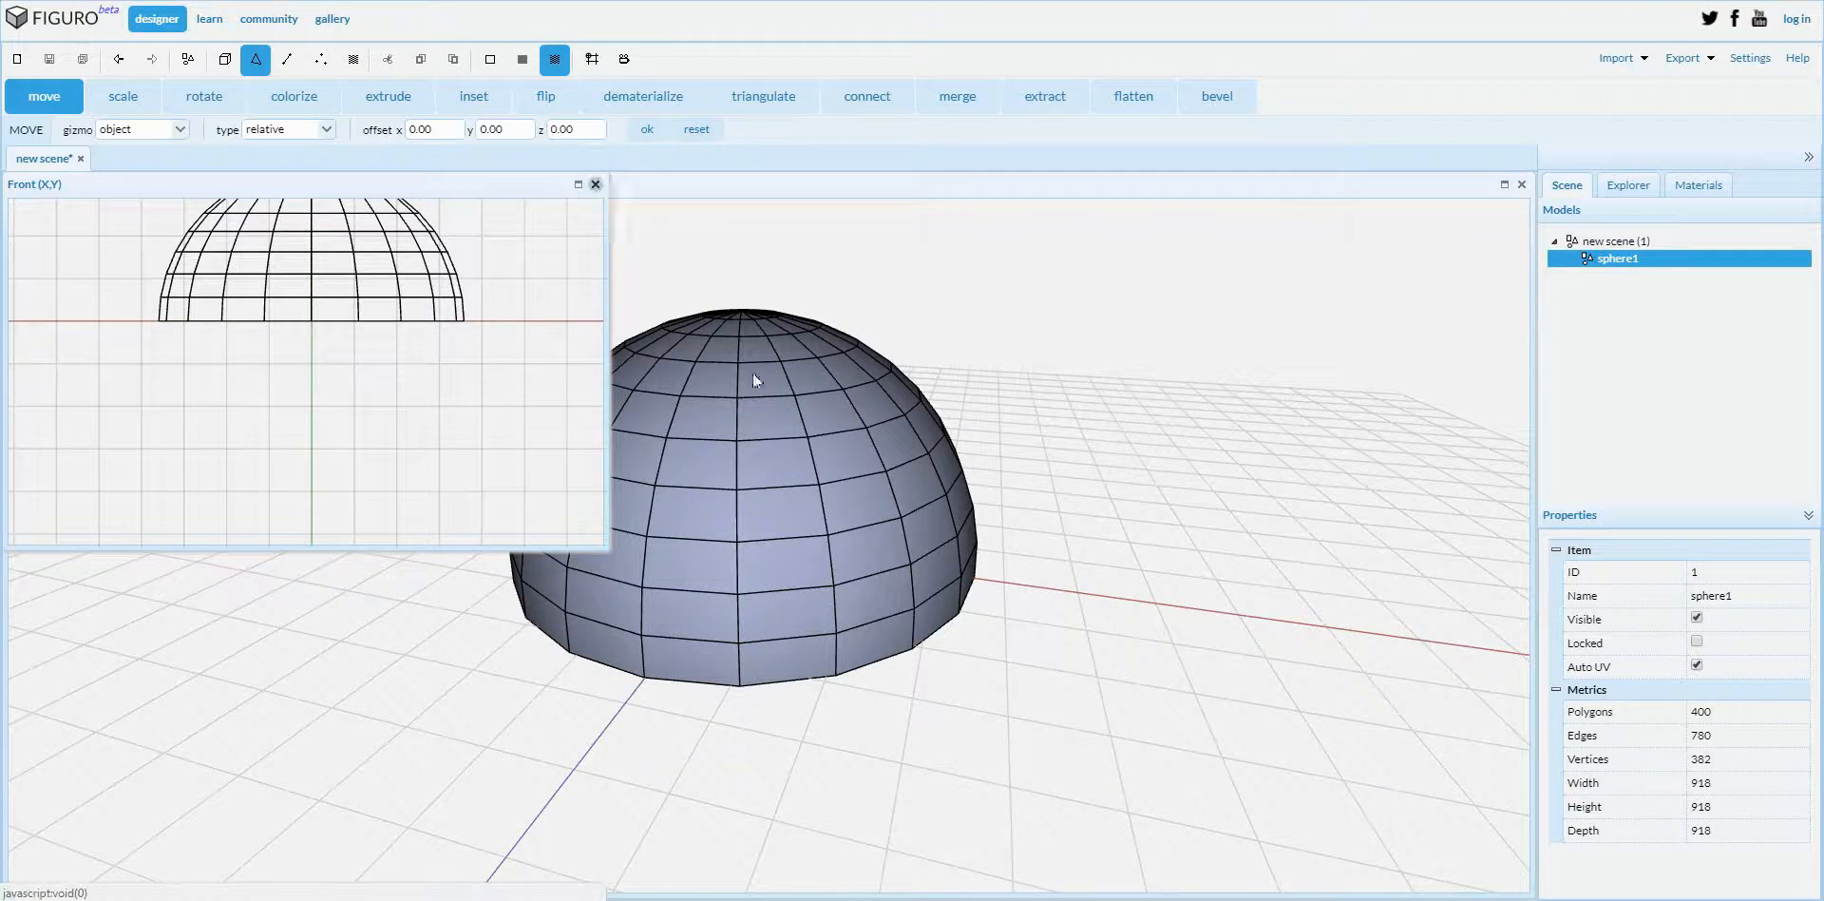
left_click(595, 184)
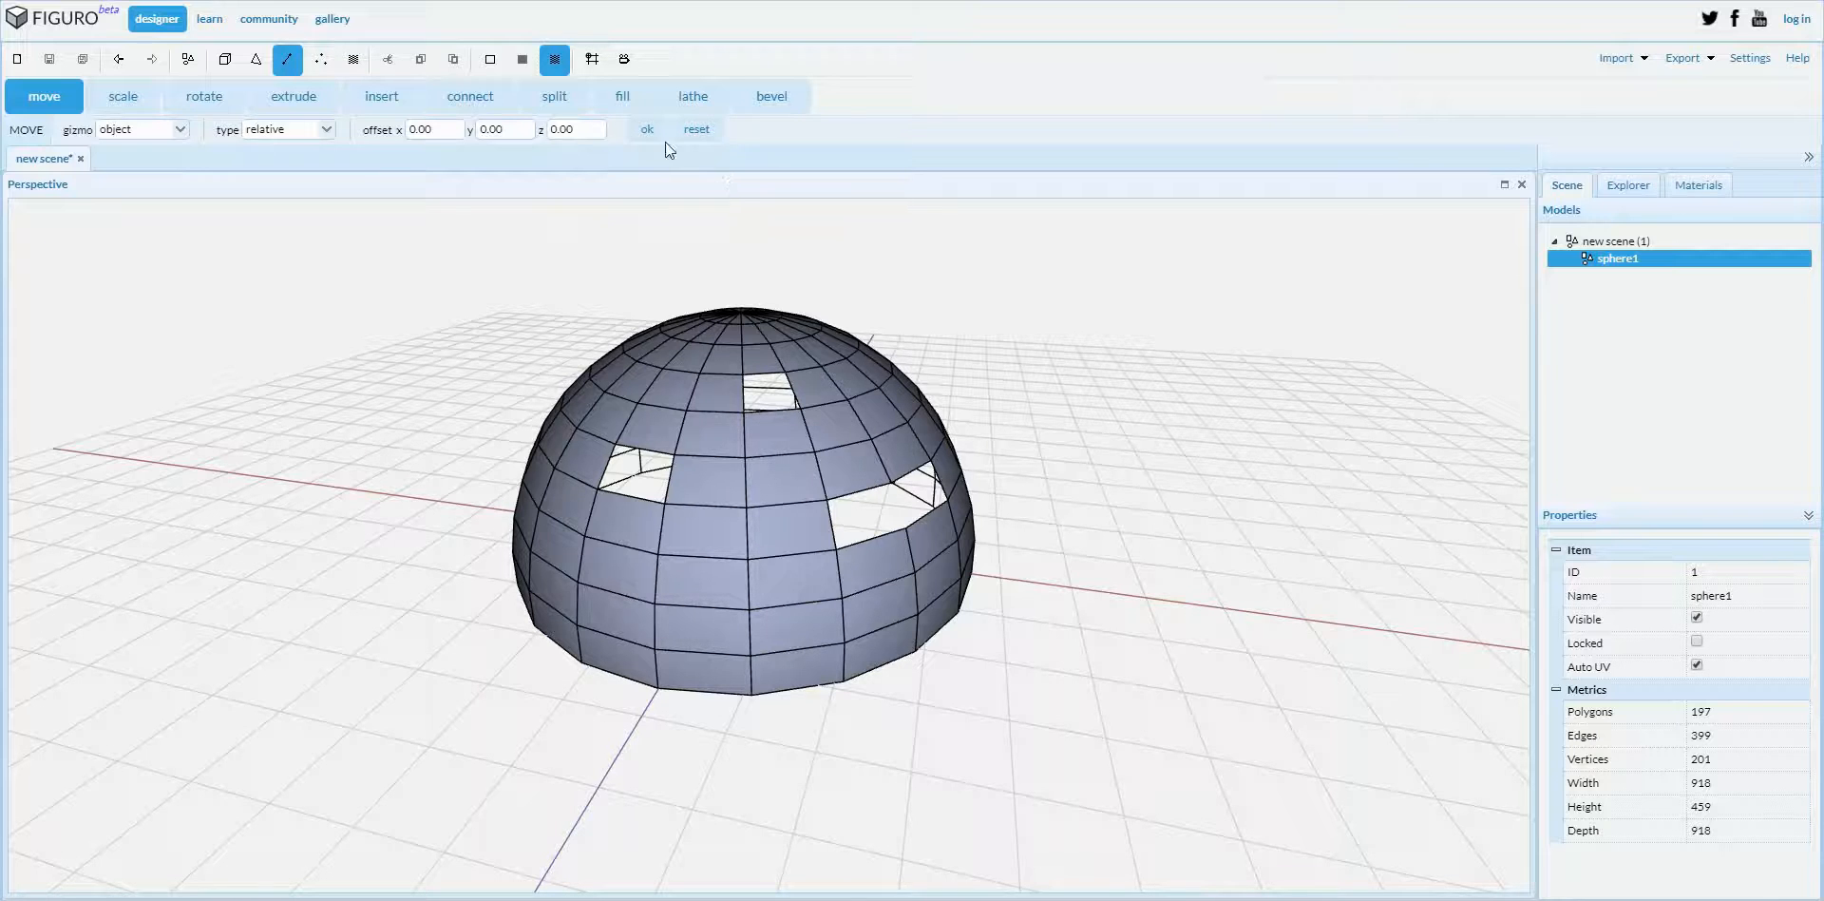
- Fill the left hole by picking one of its border edges with the fill tool
left_click(621, 97)
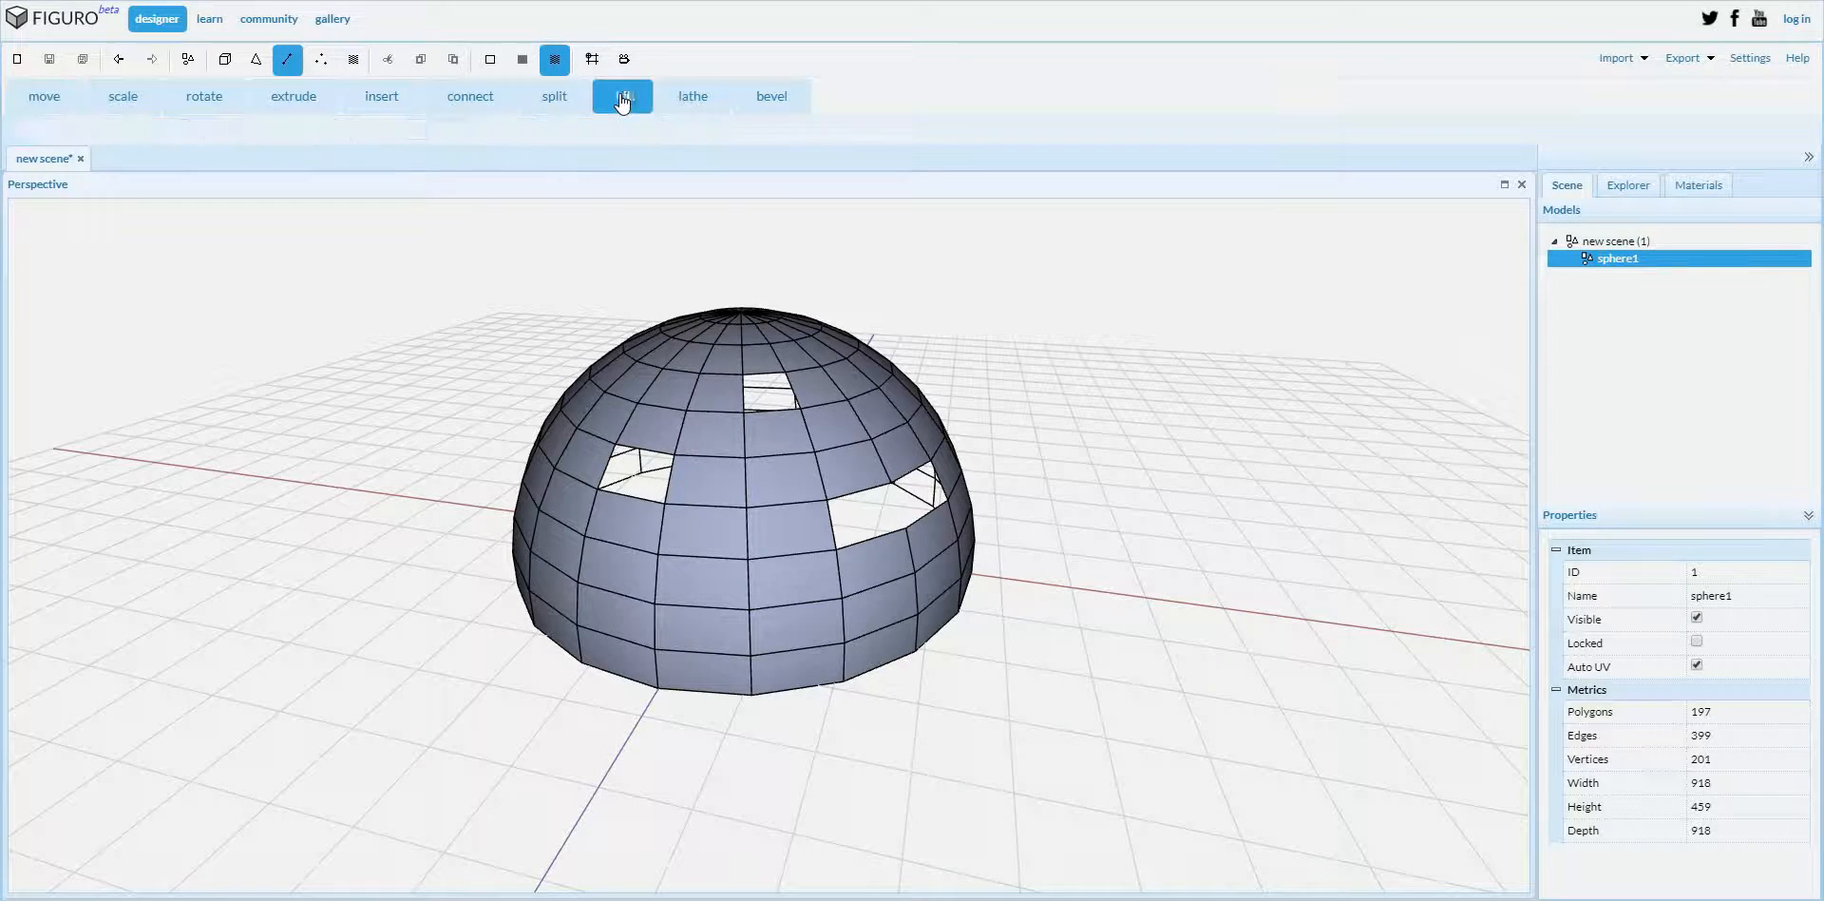
left_click(624, 95)
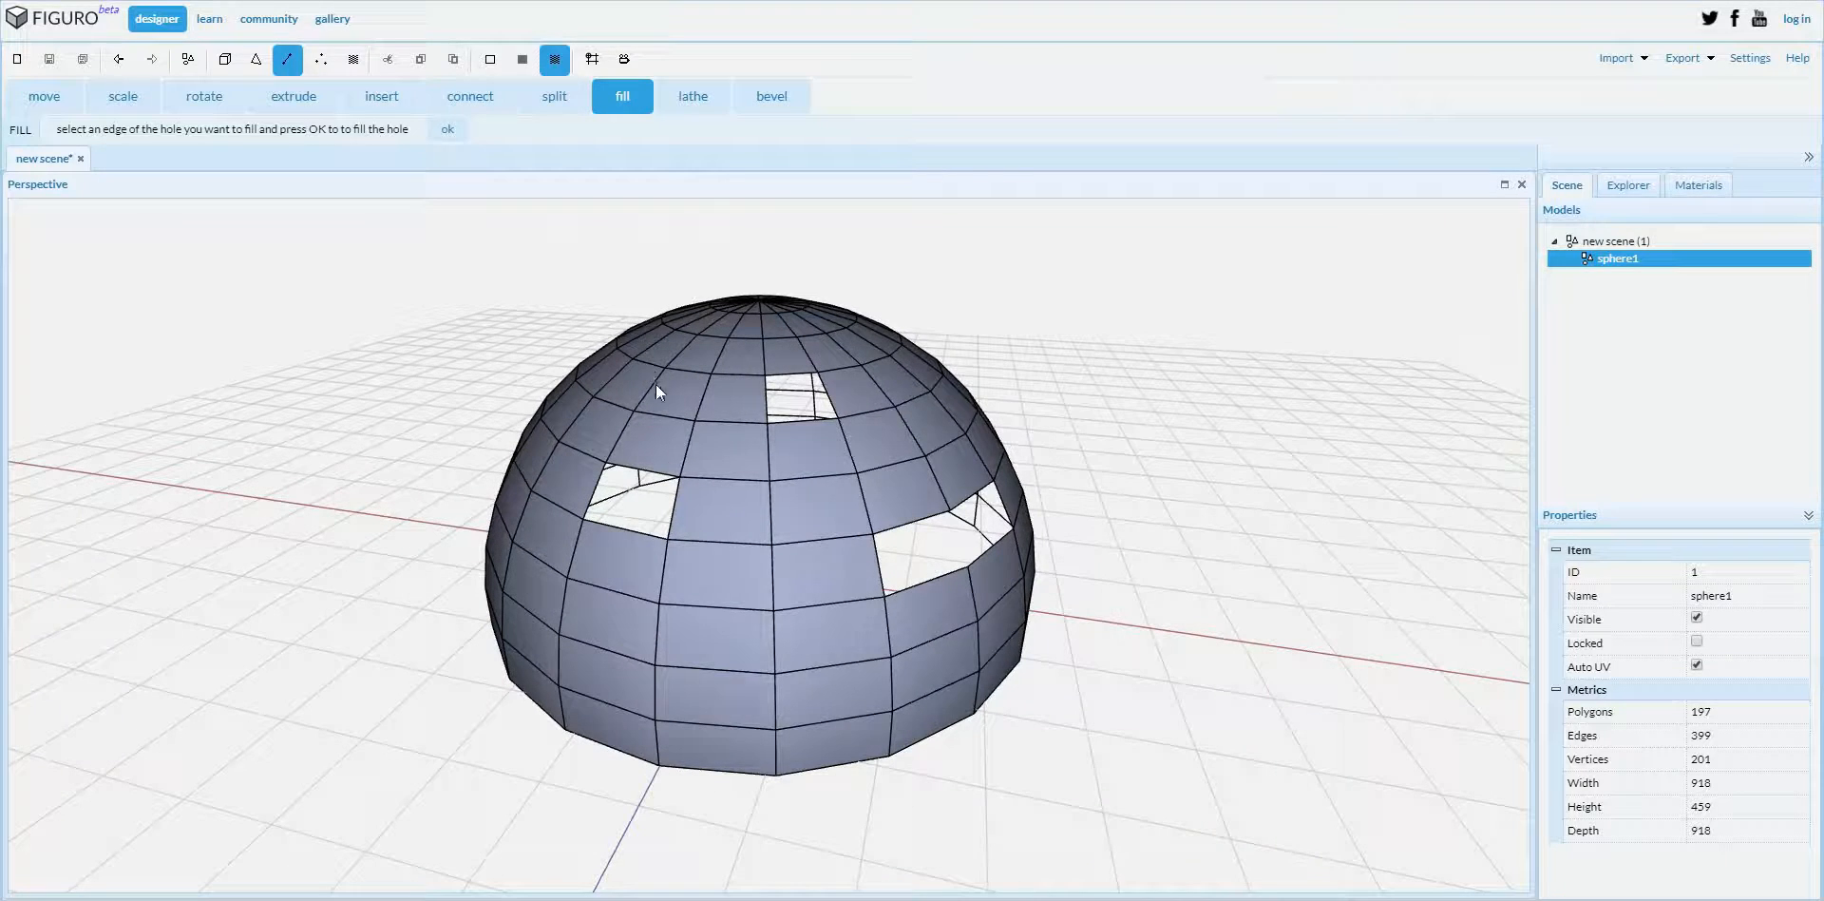
left_click(662, 479)
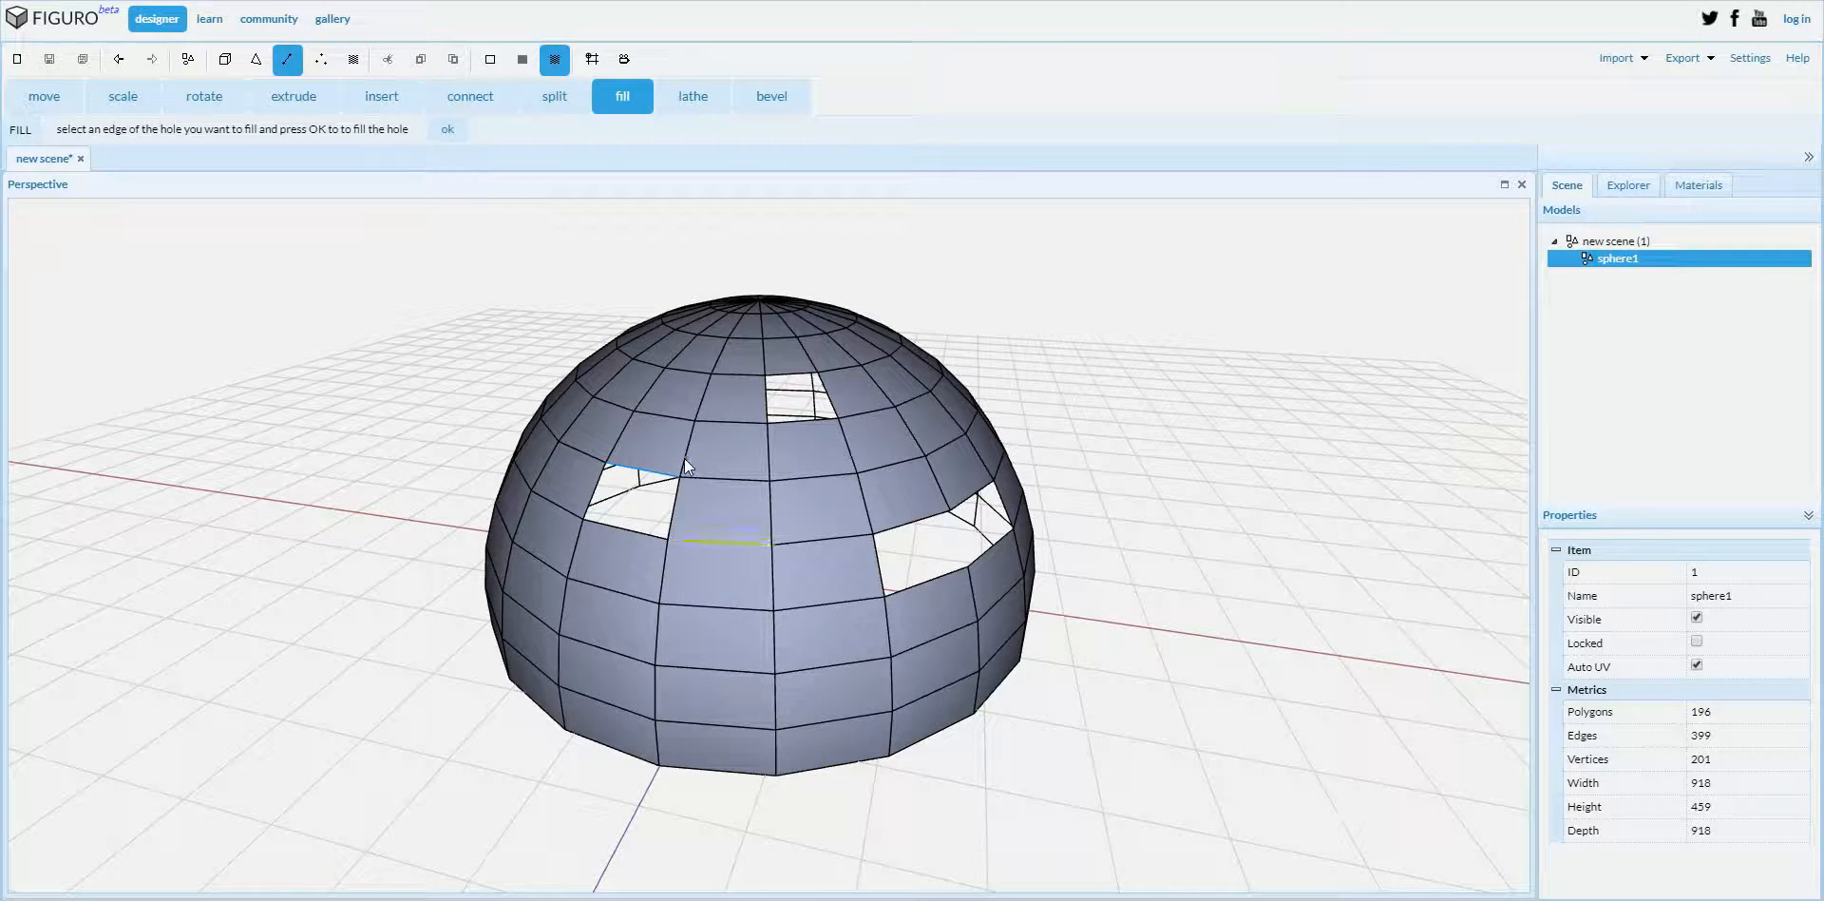
left_click(447, 129)
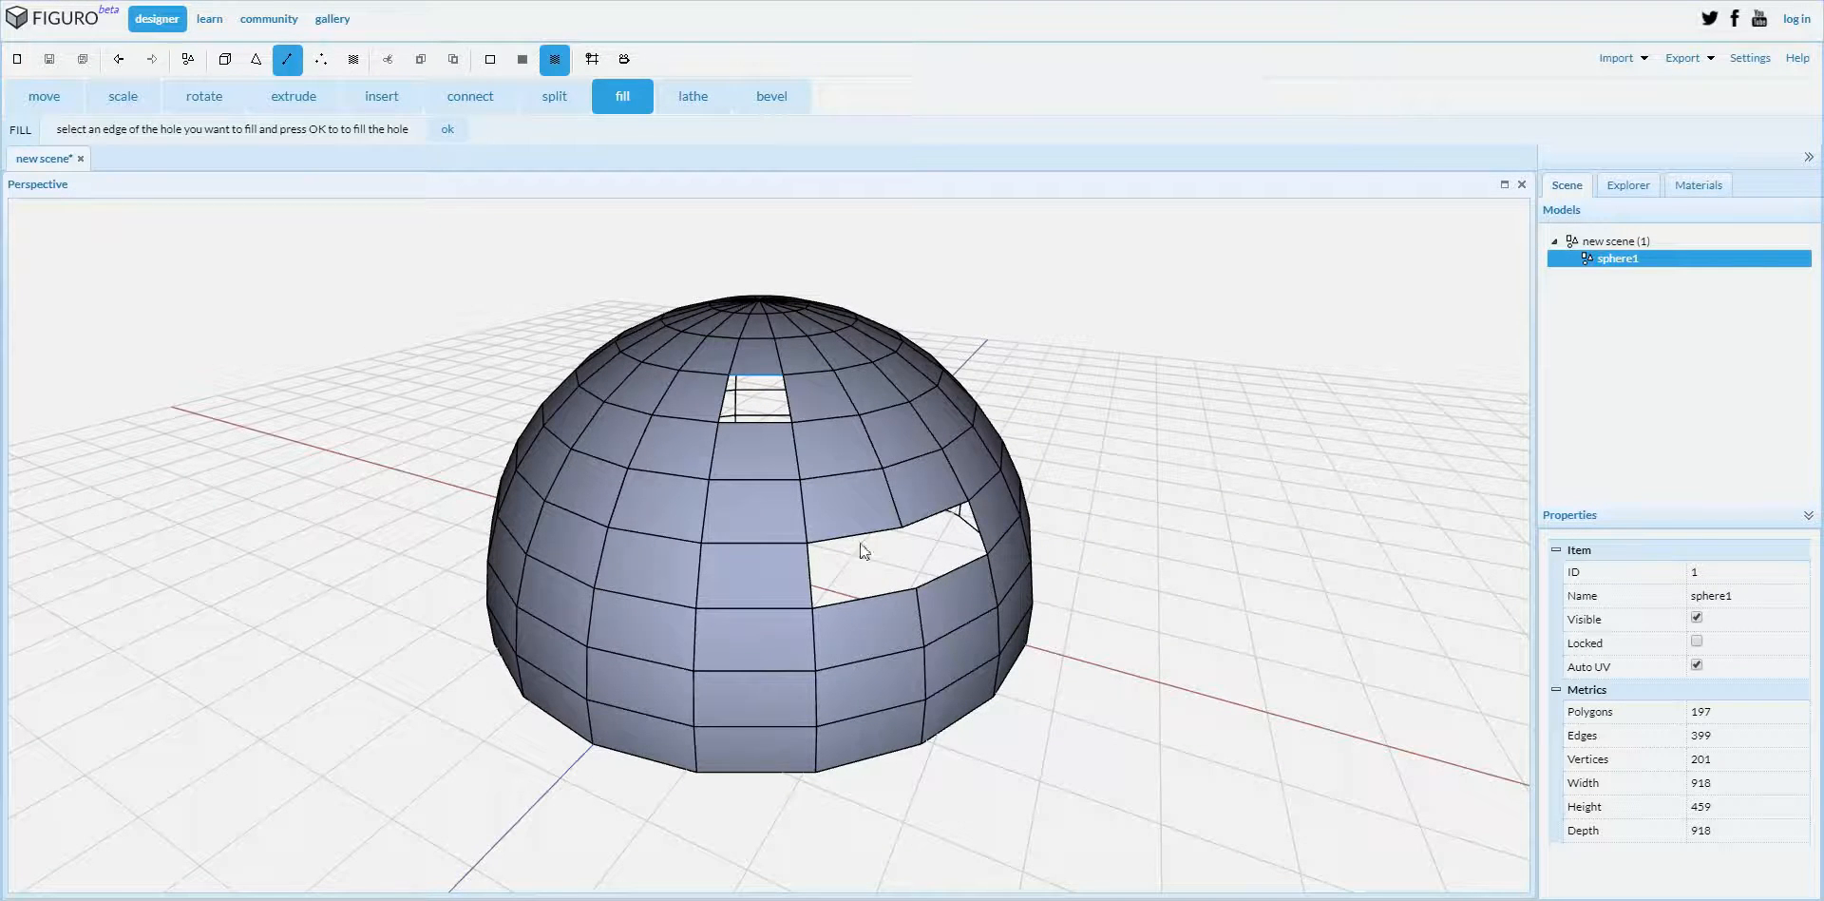
- Select an edge of the large right hole and orbit to view the dome from below
left_click(867, 548)
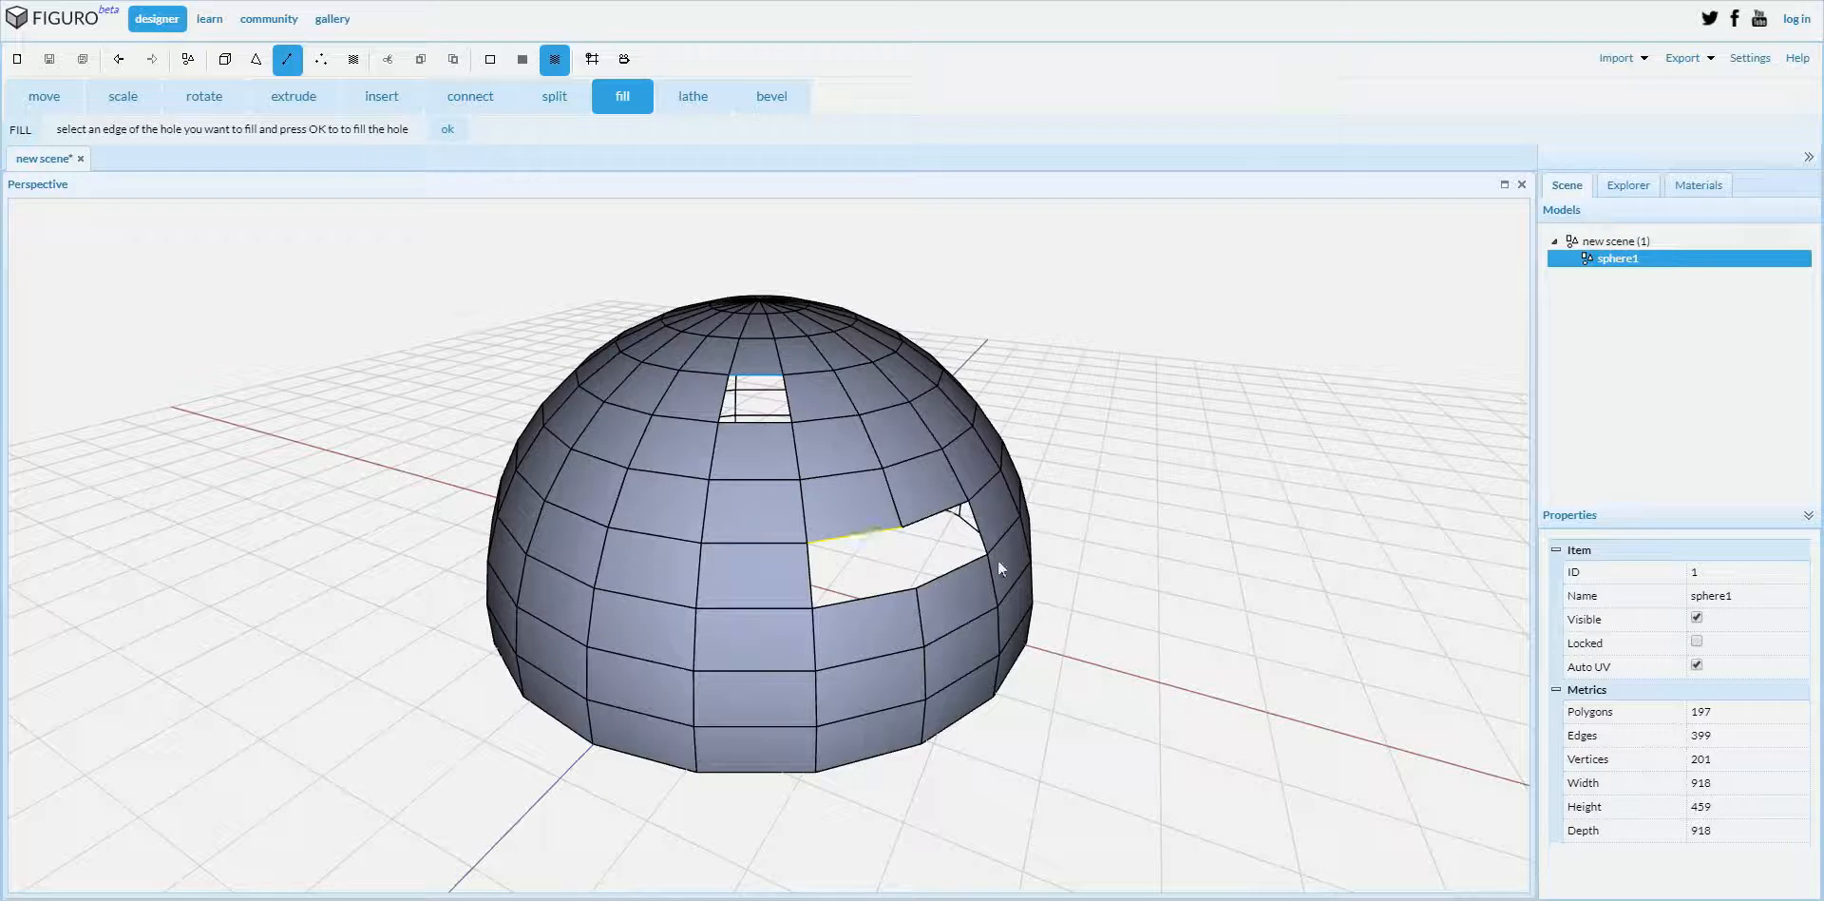
left_click_drag(998, 568, 553, 823)
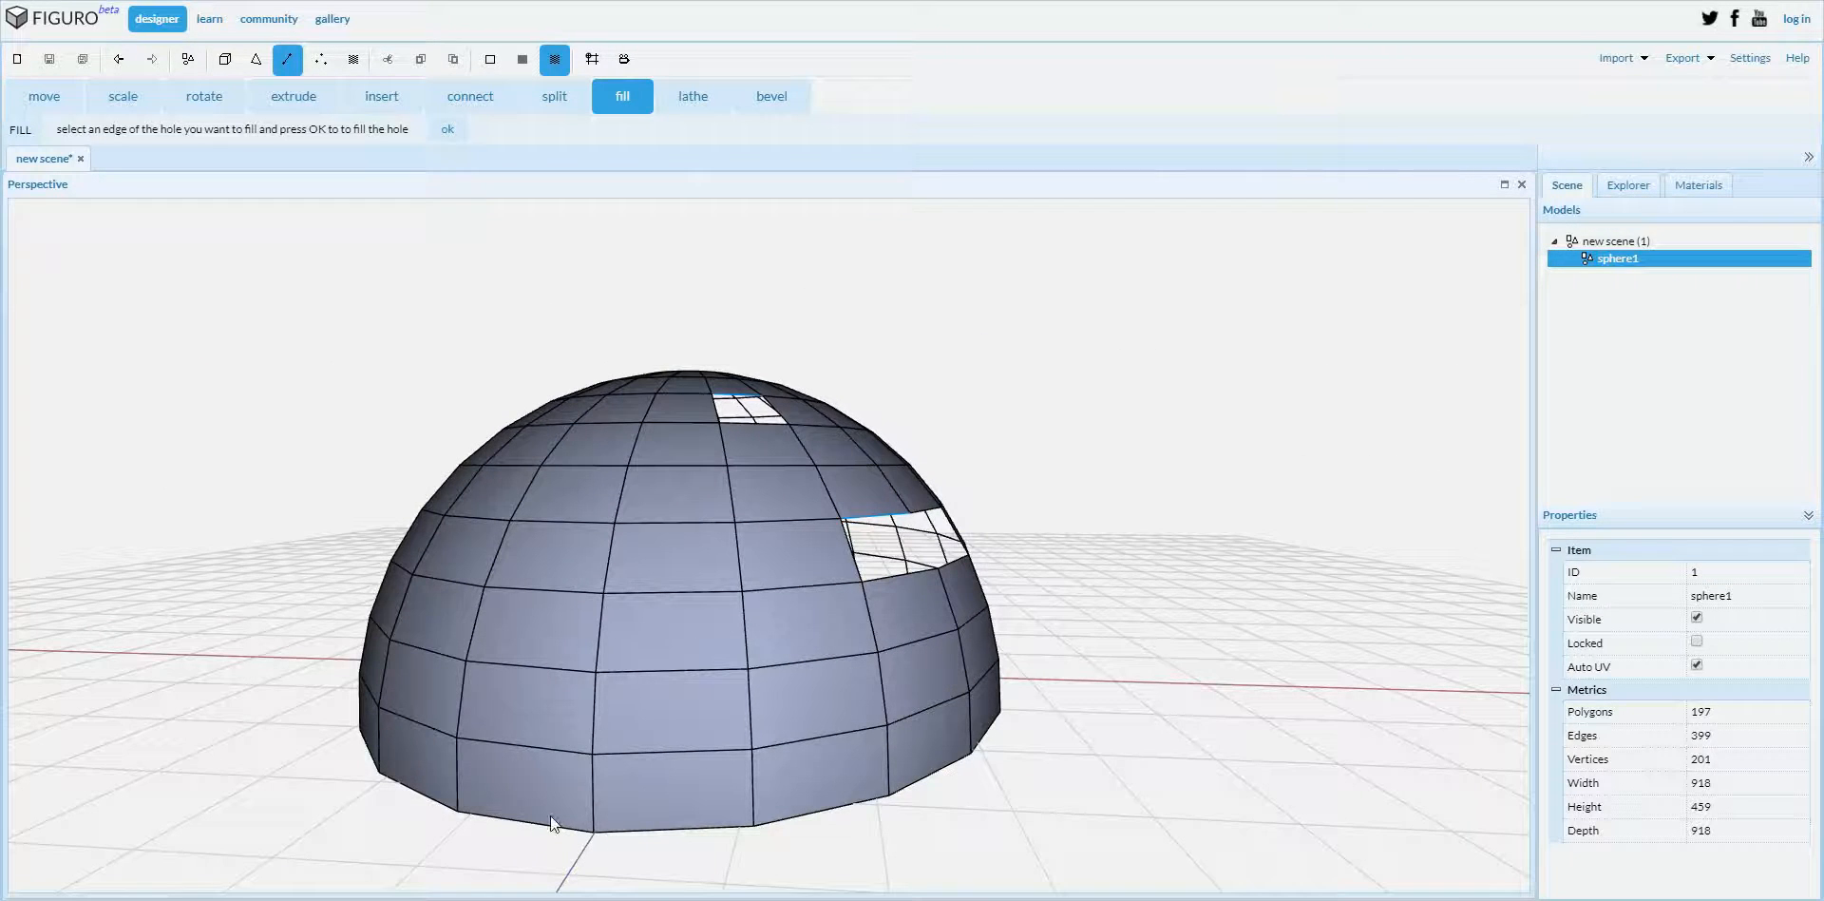